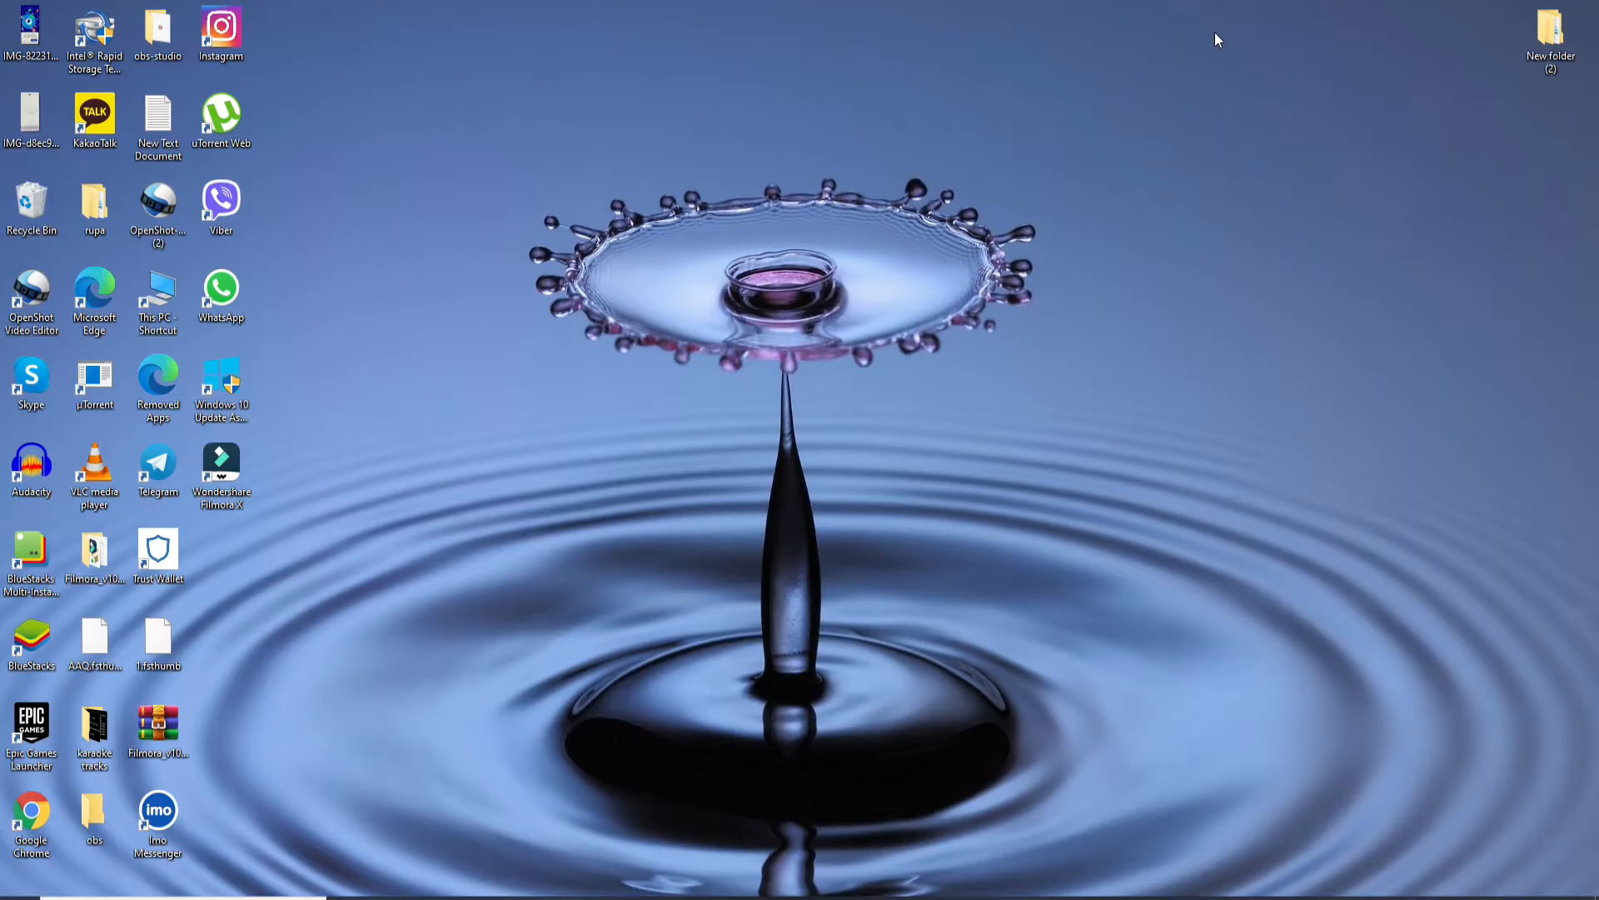
mouse_move(585, 822)
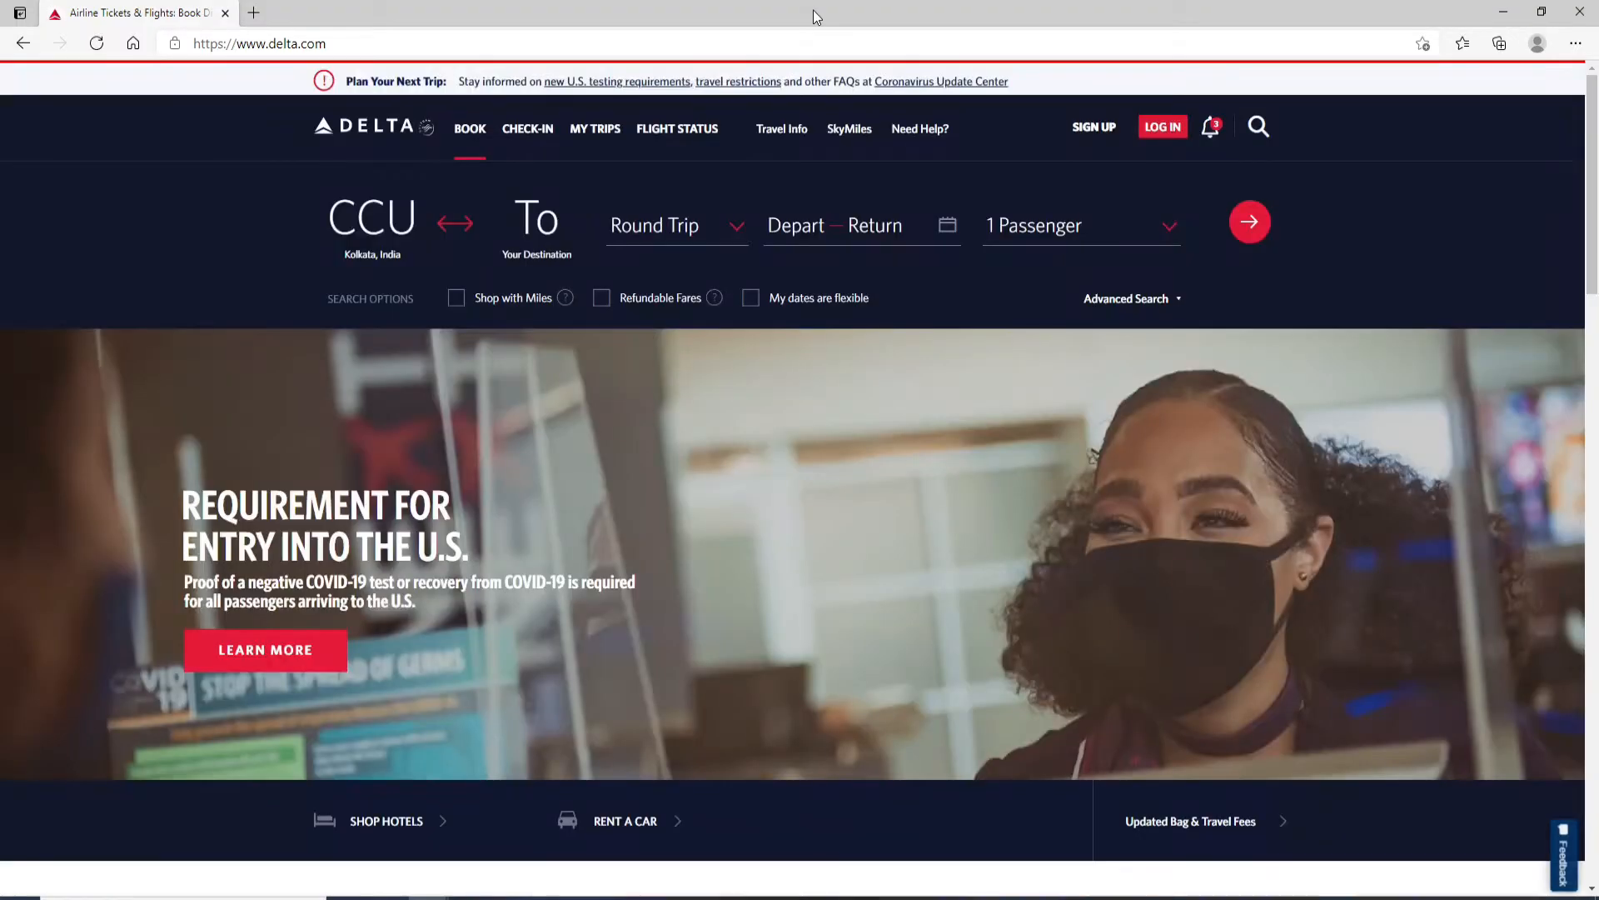
mouse_move(1161, 127)
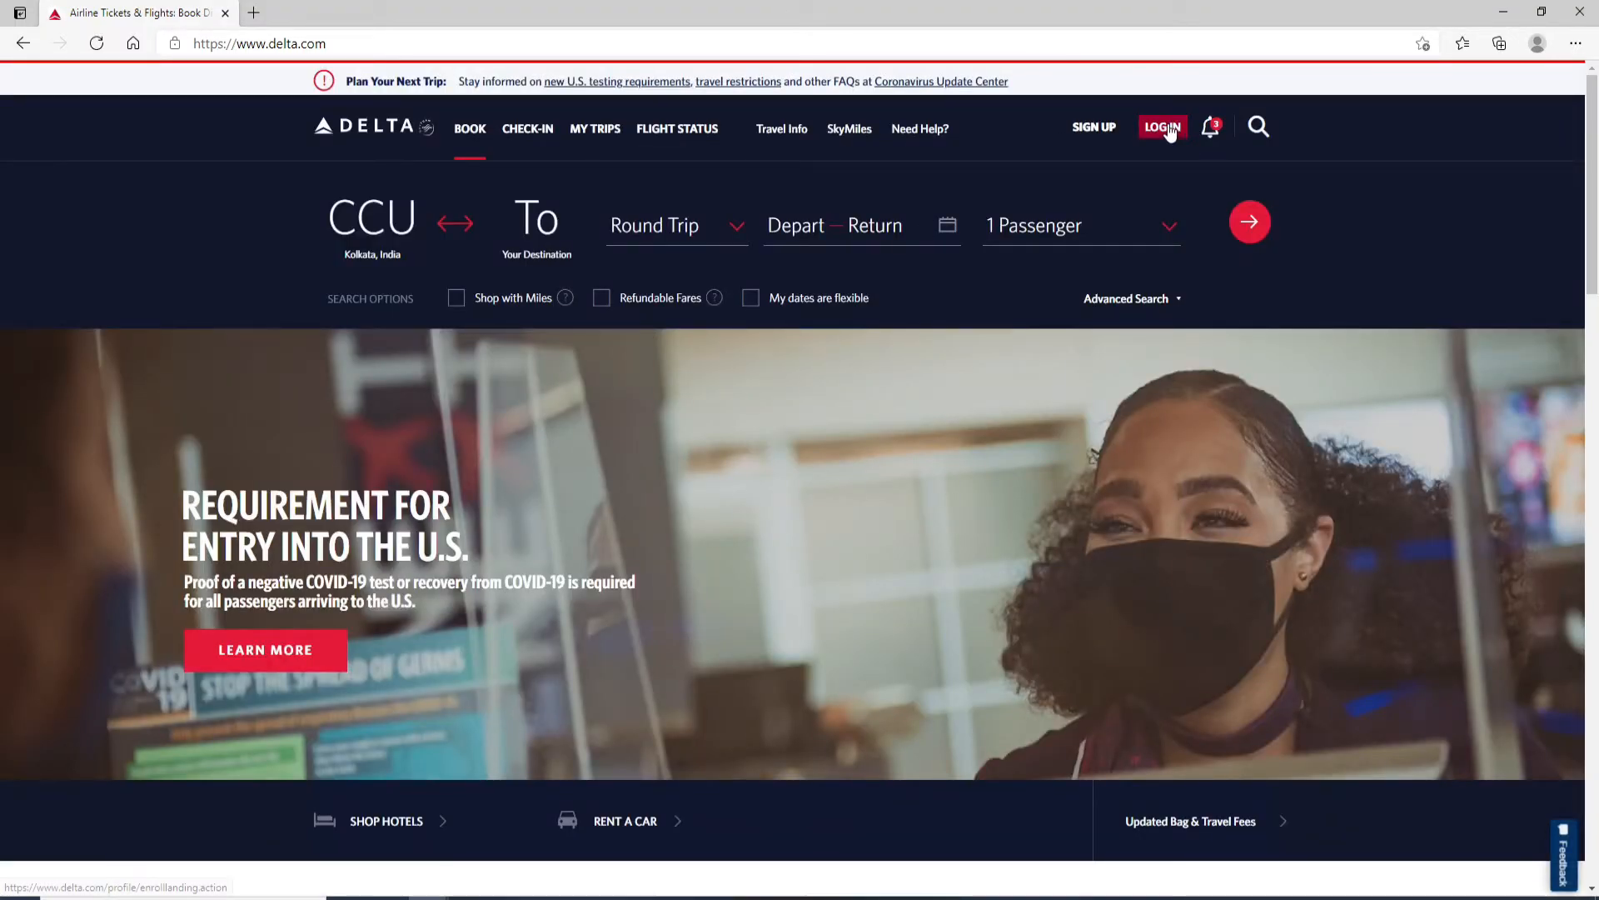
Go to the Delta login page from the LOG IN link in the top navigation.
left_click(1161, 126)
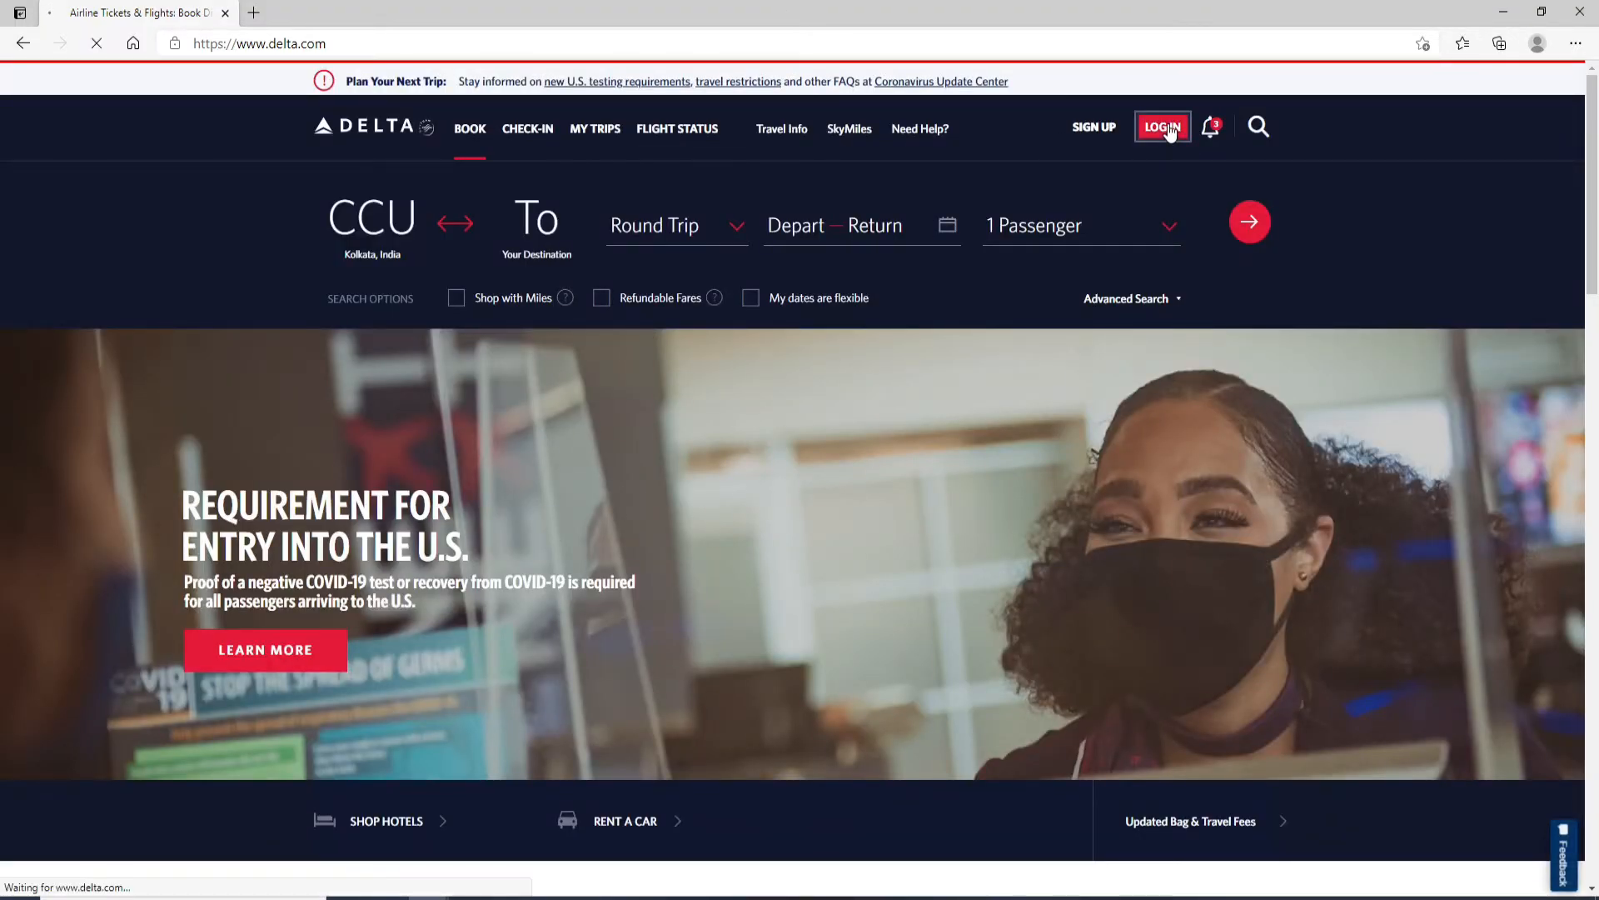
left_click(1161, 128)
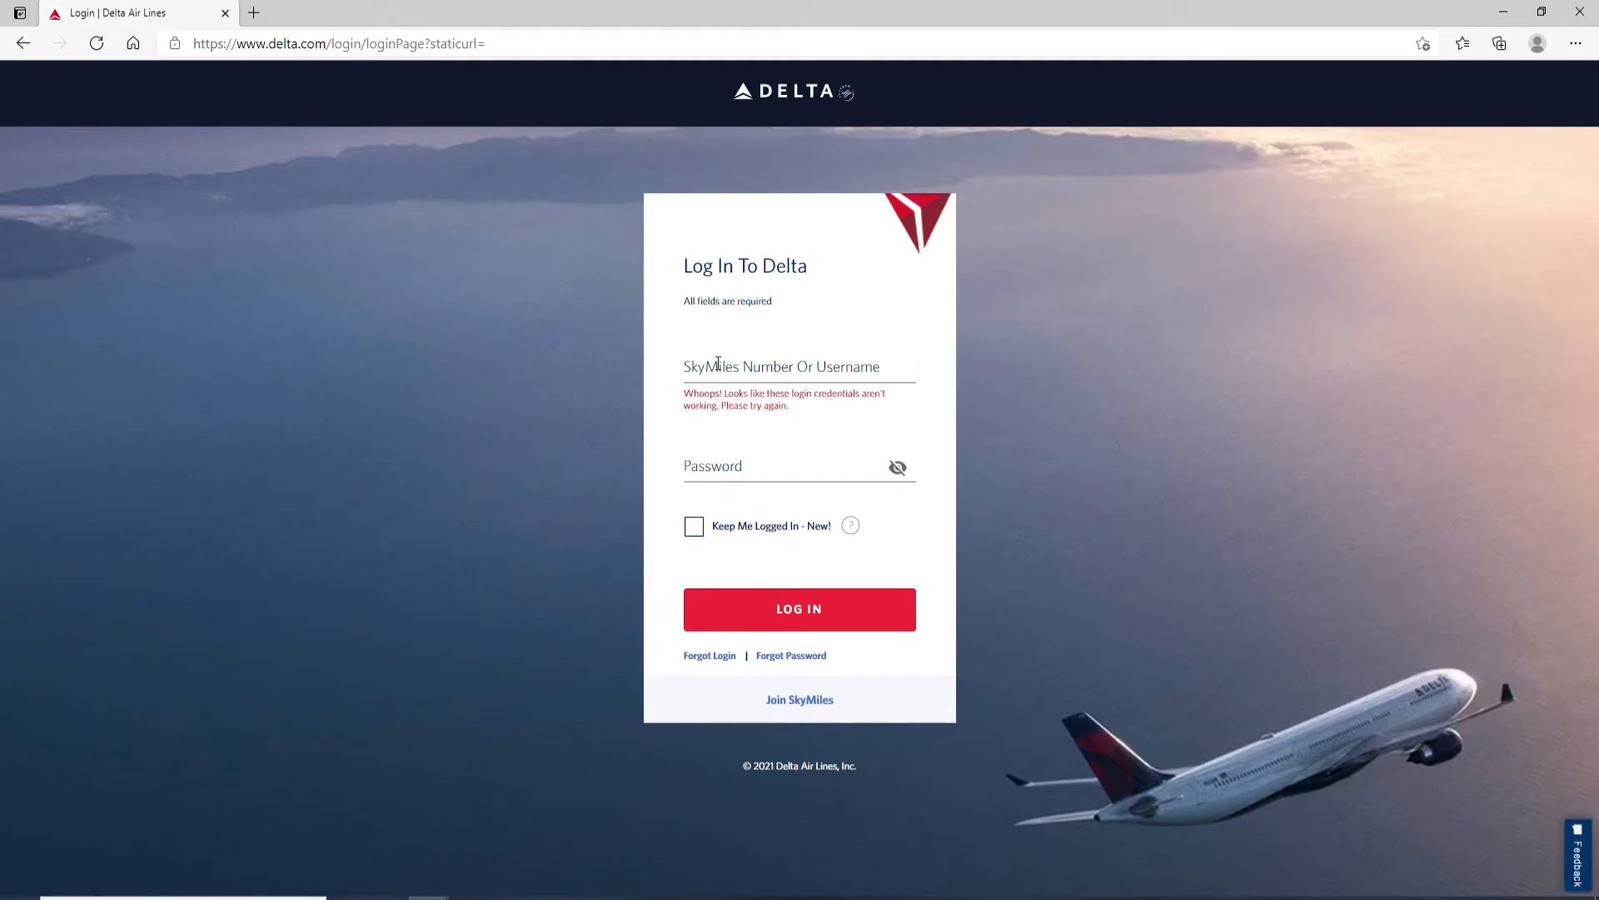
left_click(798, 364)
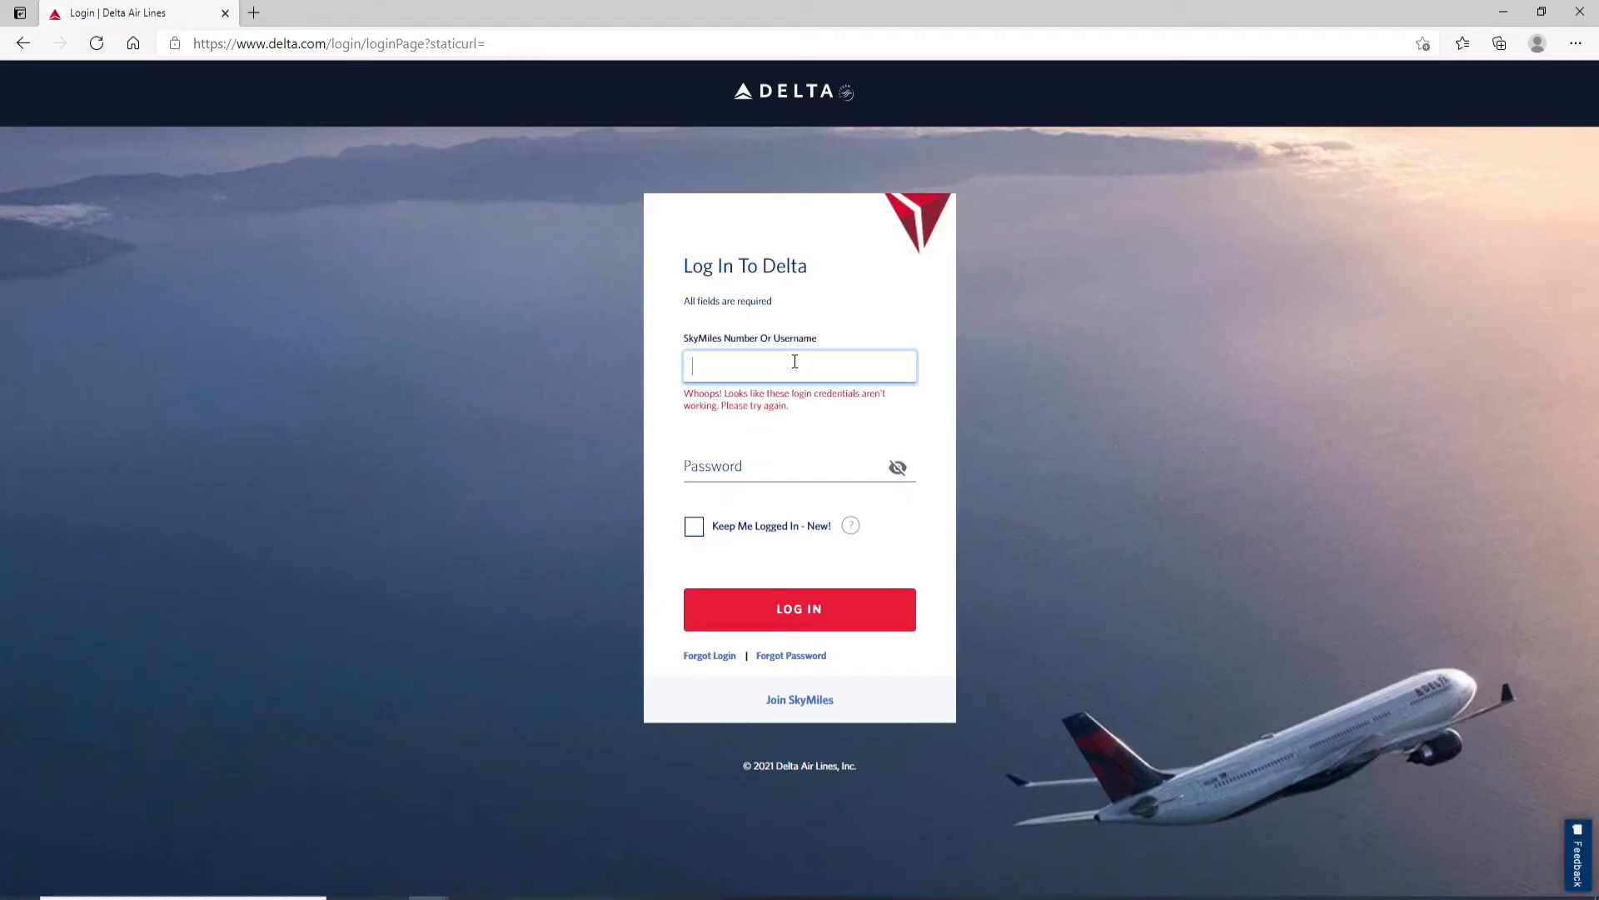
type("rupadulal")
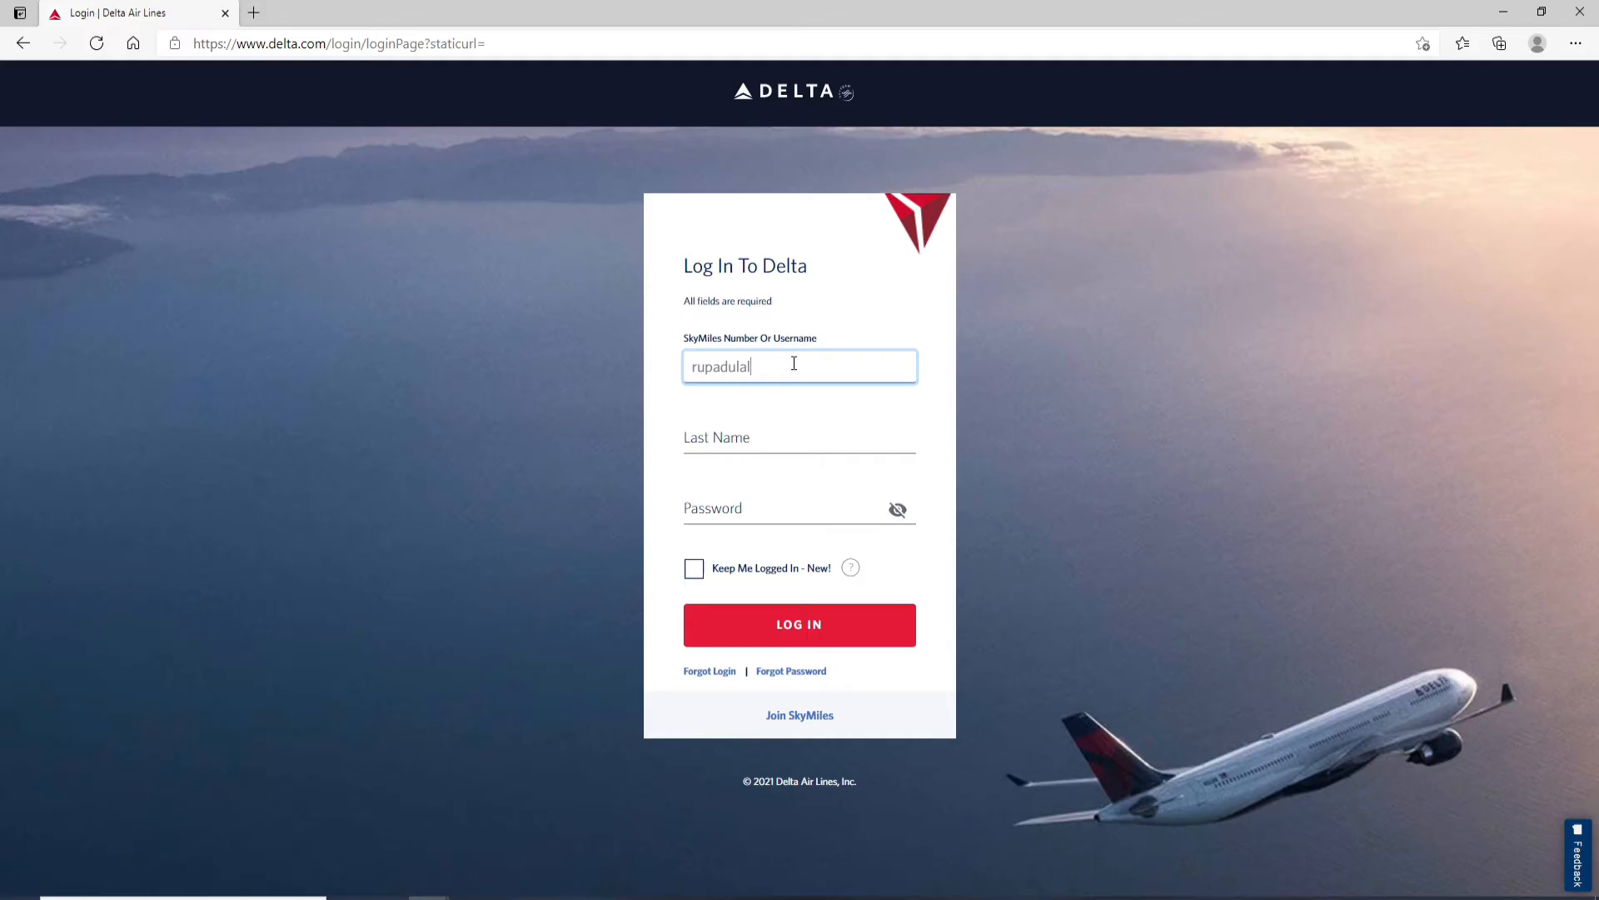
left_click(798, 437)
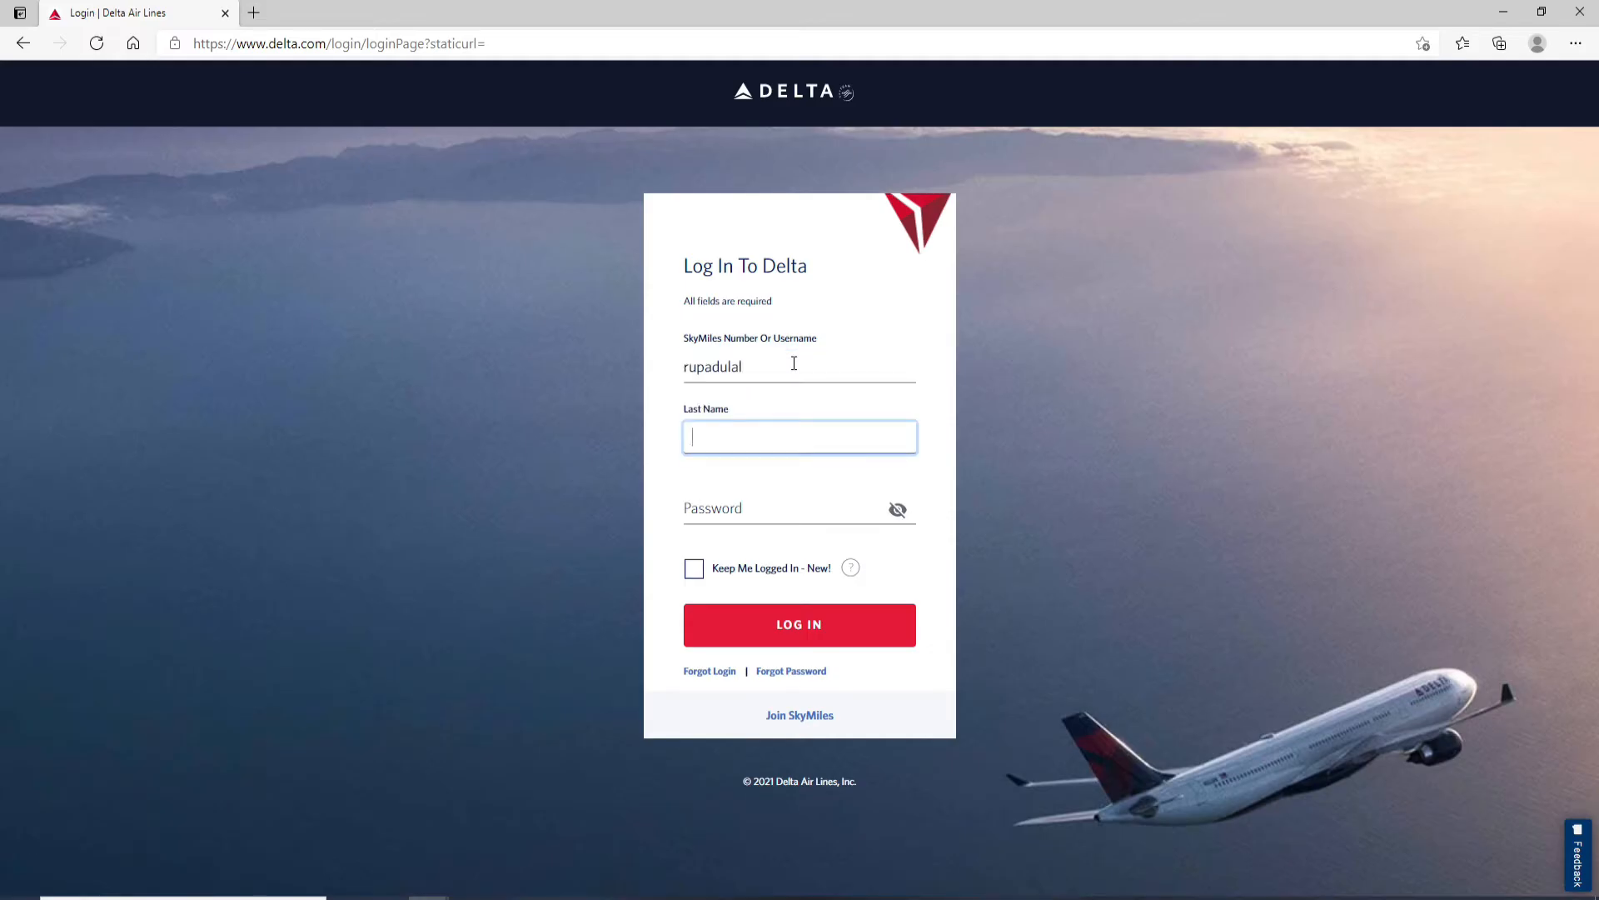
type("dulal")
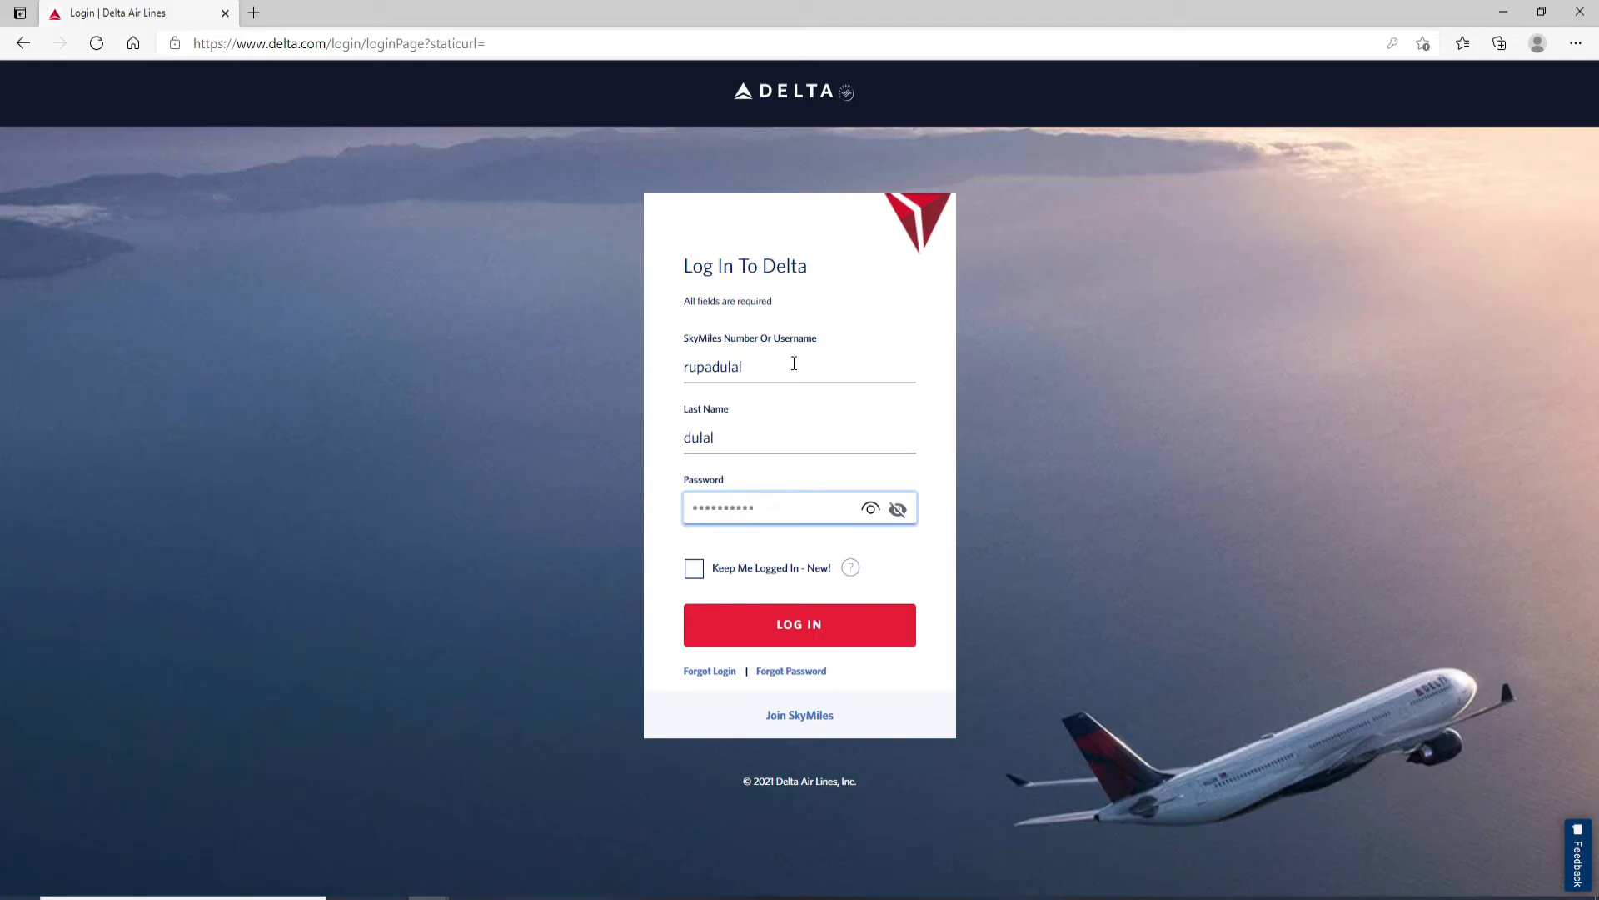
mouse_move(865, 471)
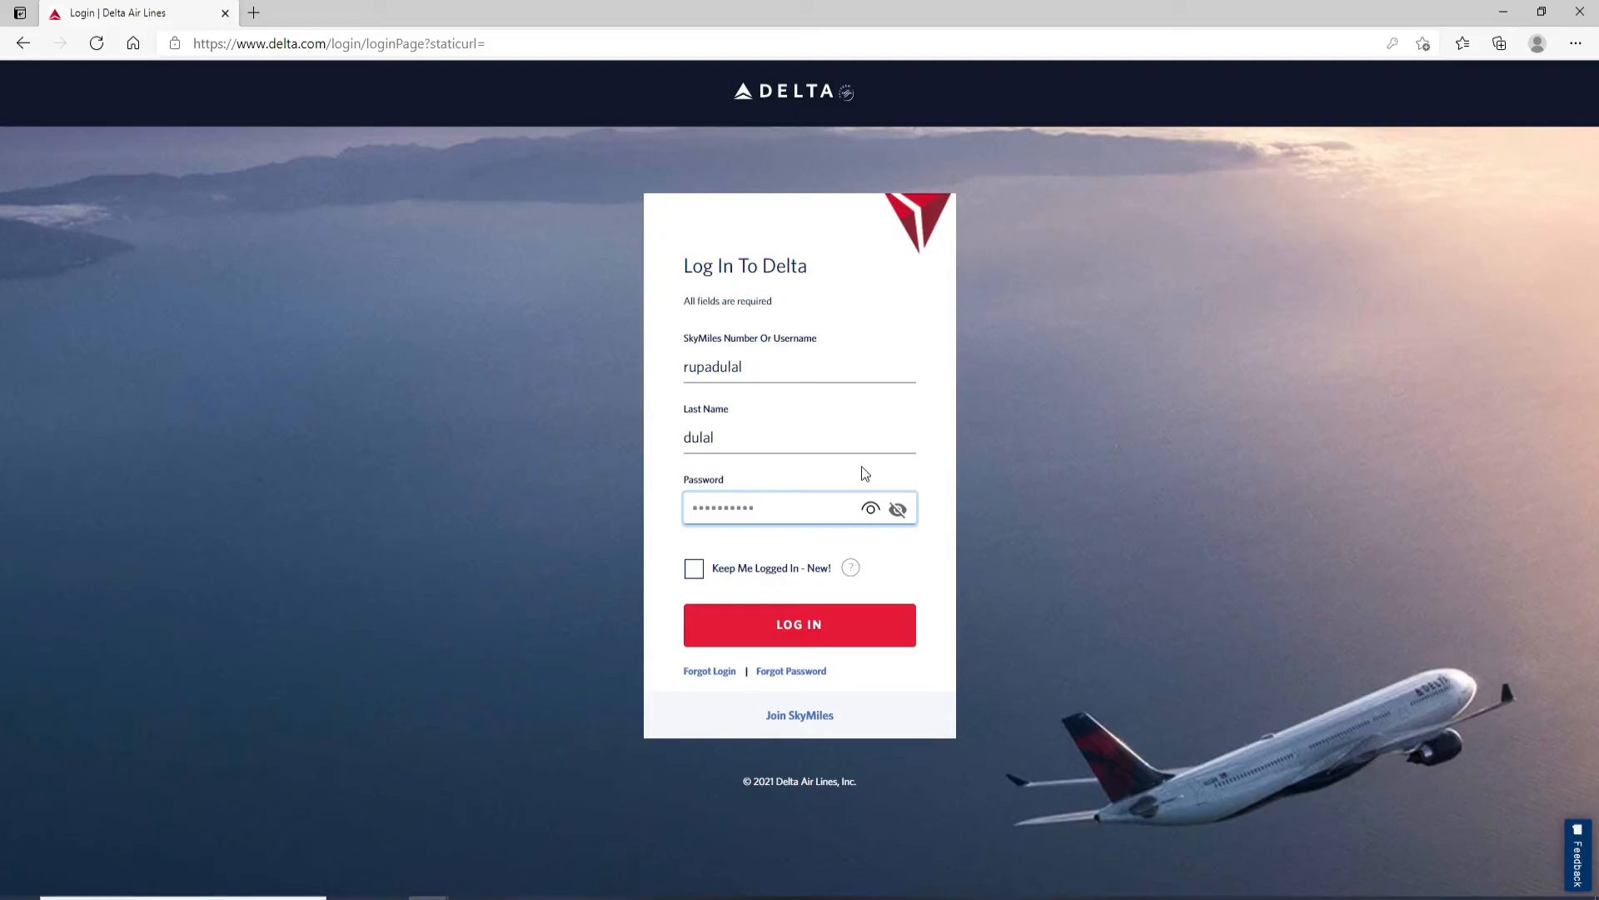
mouse_move(873, 509)
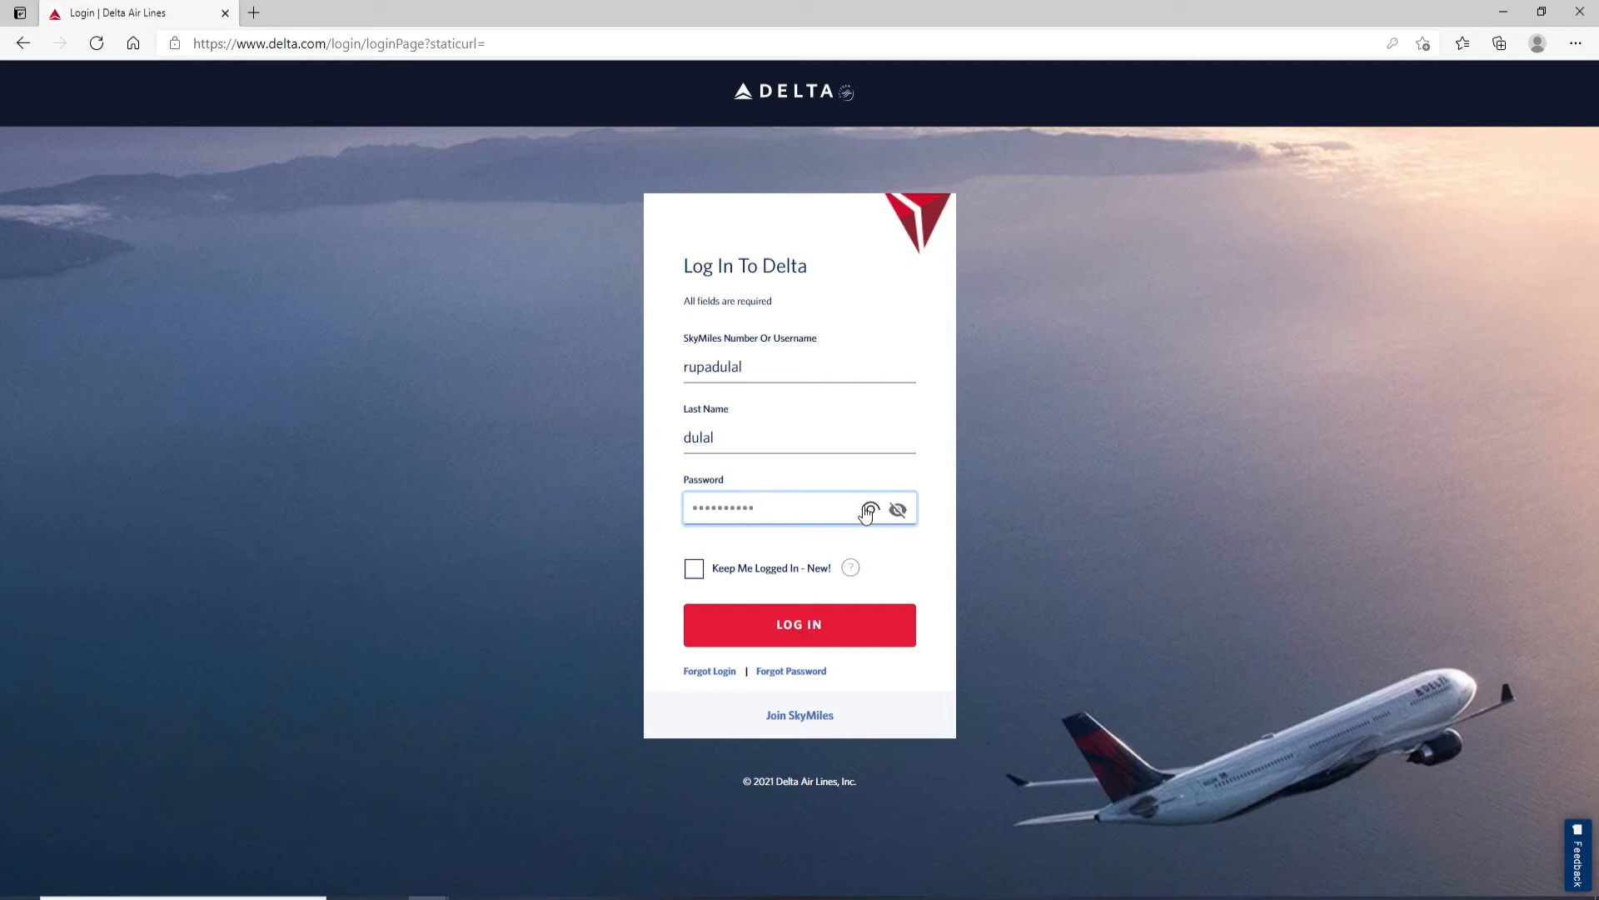
mouse_move(752, 510)
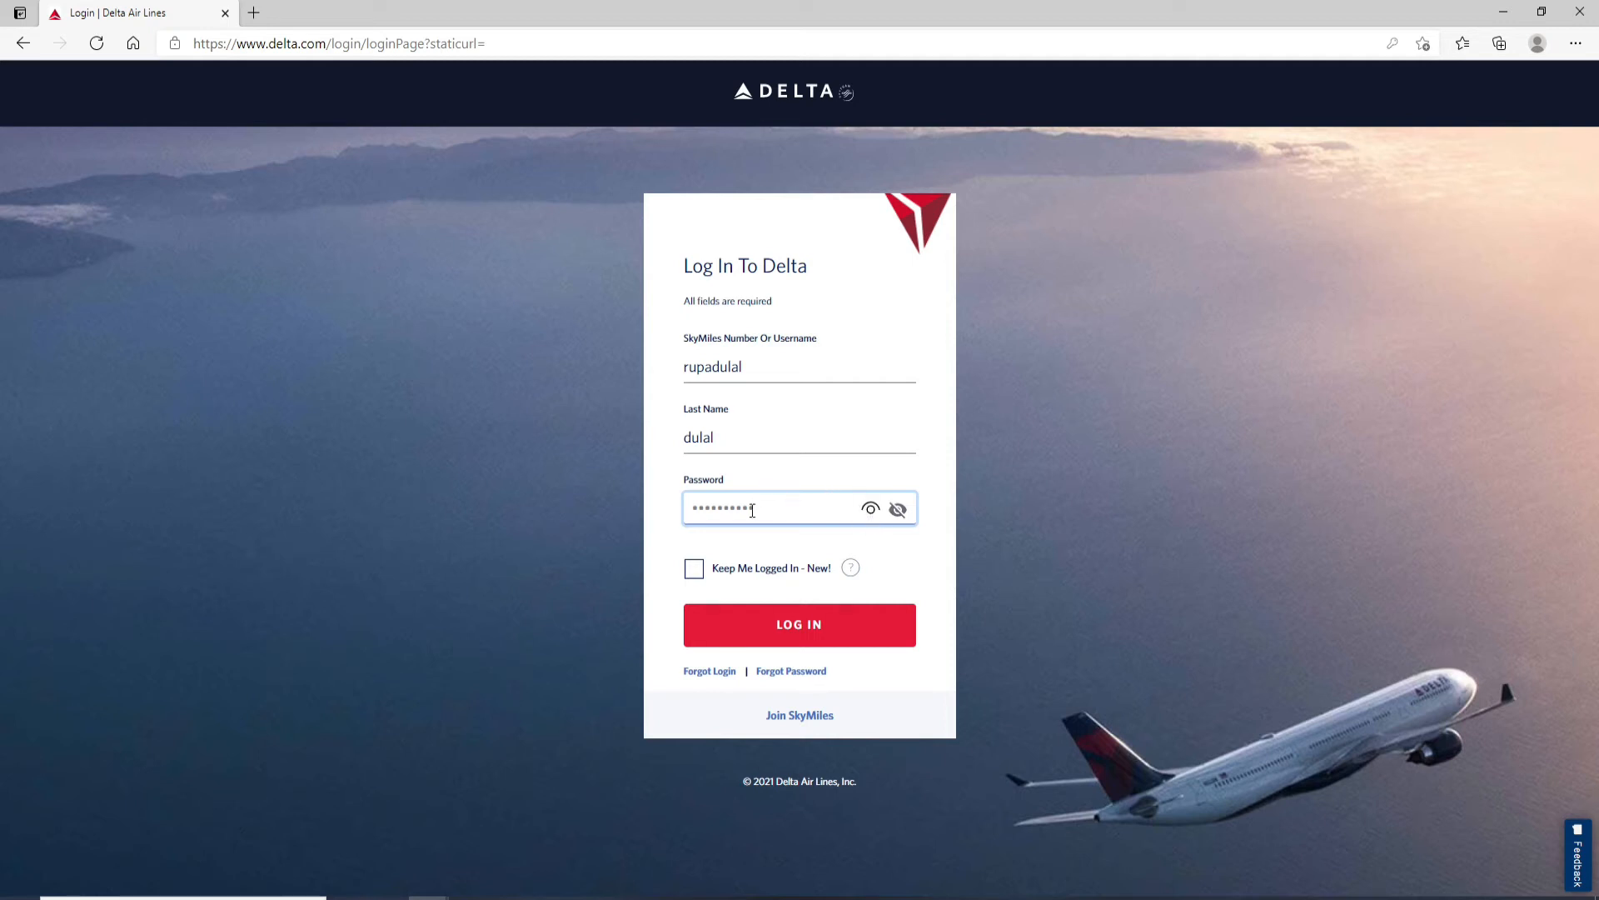
left_click(693, 568)
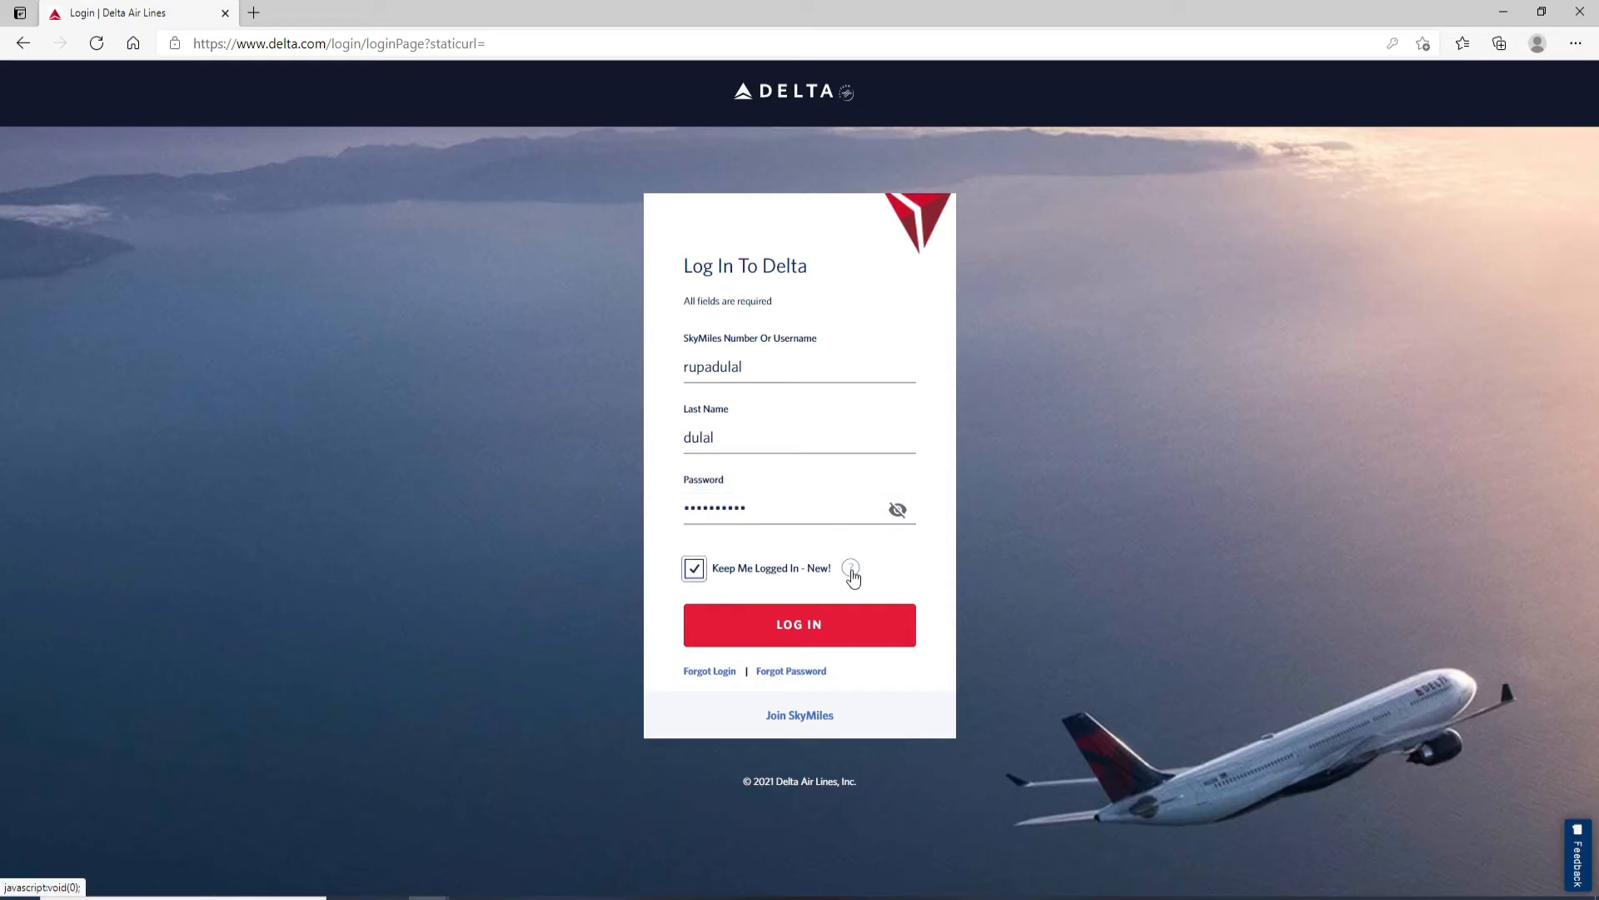
mouse_move(895, 585)
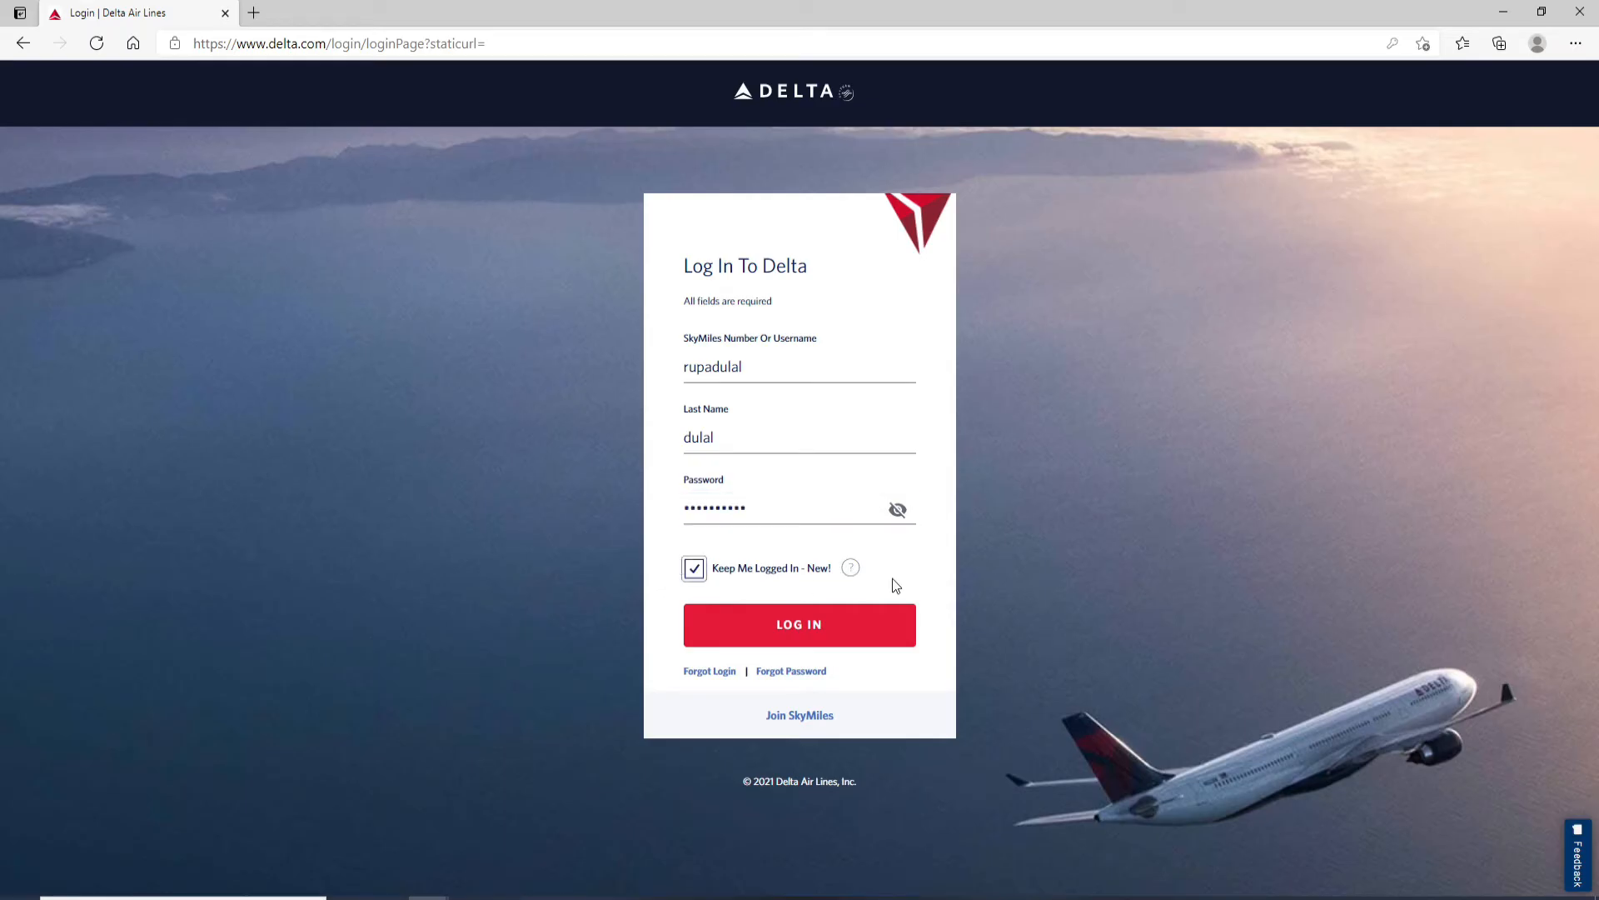
mouse_move(748, 588)
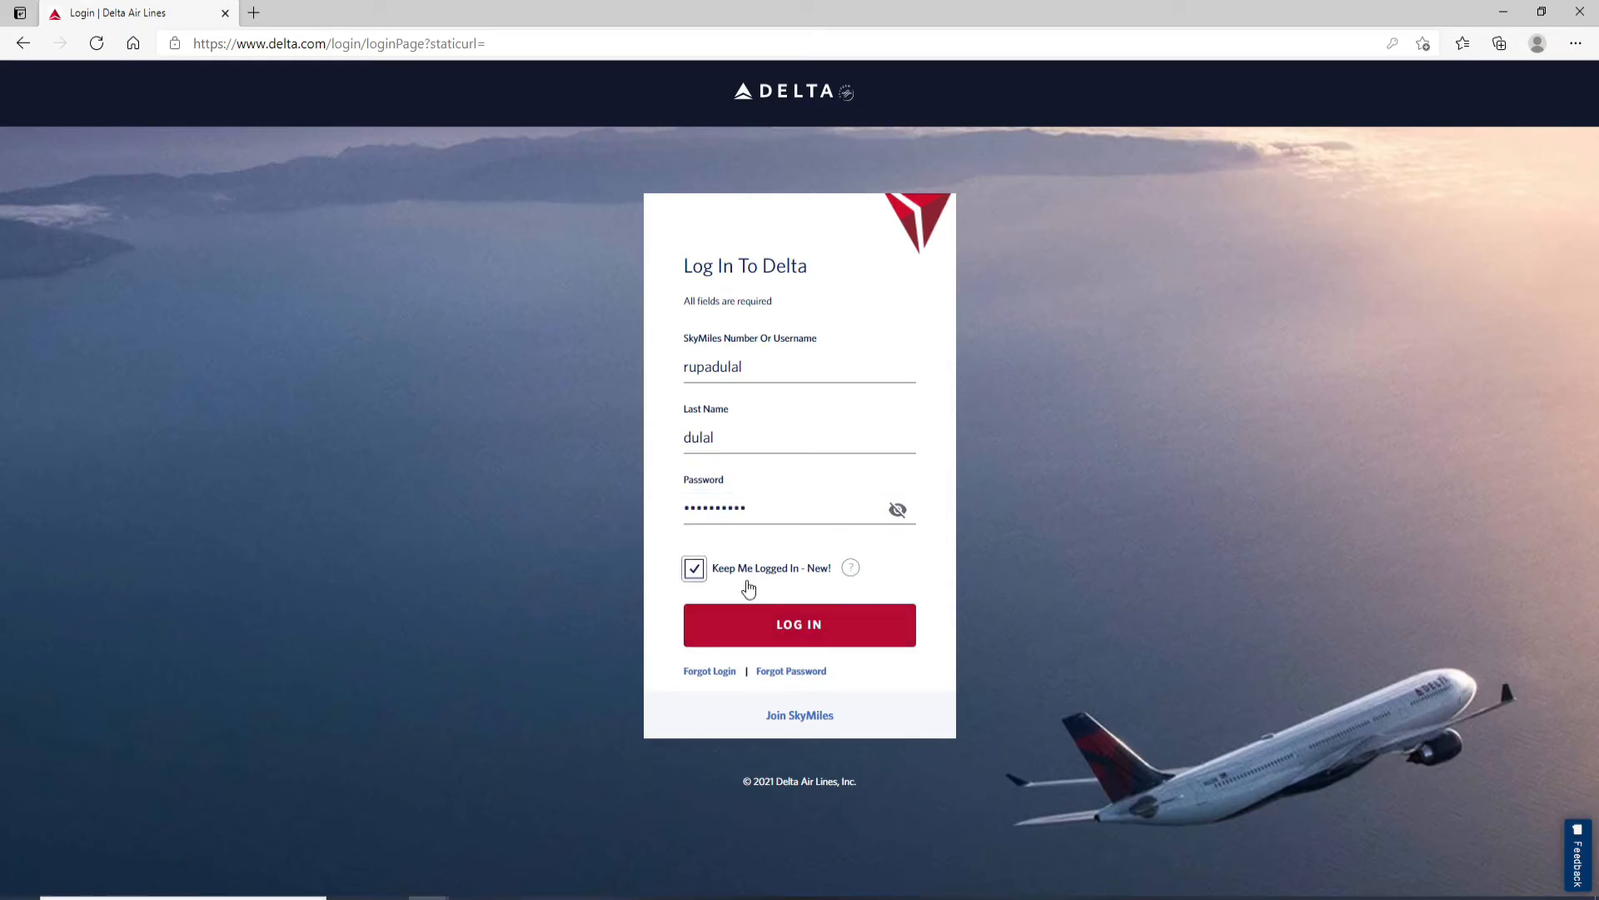
left_click(695, 568)
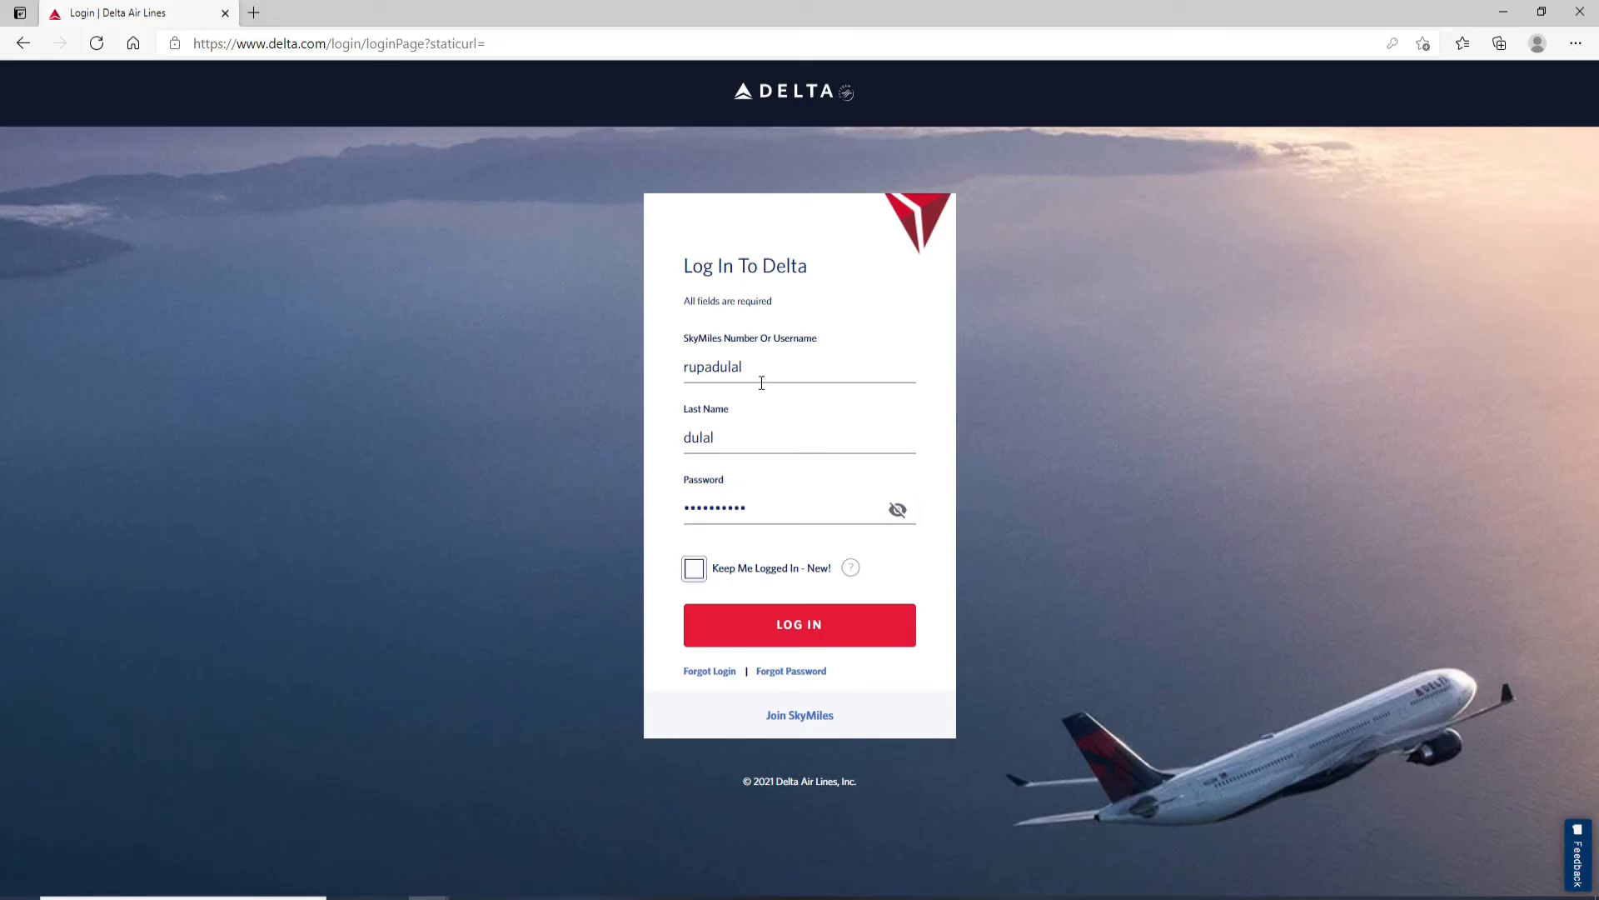
mouse_move(770, 498)
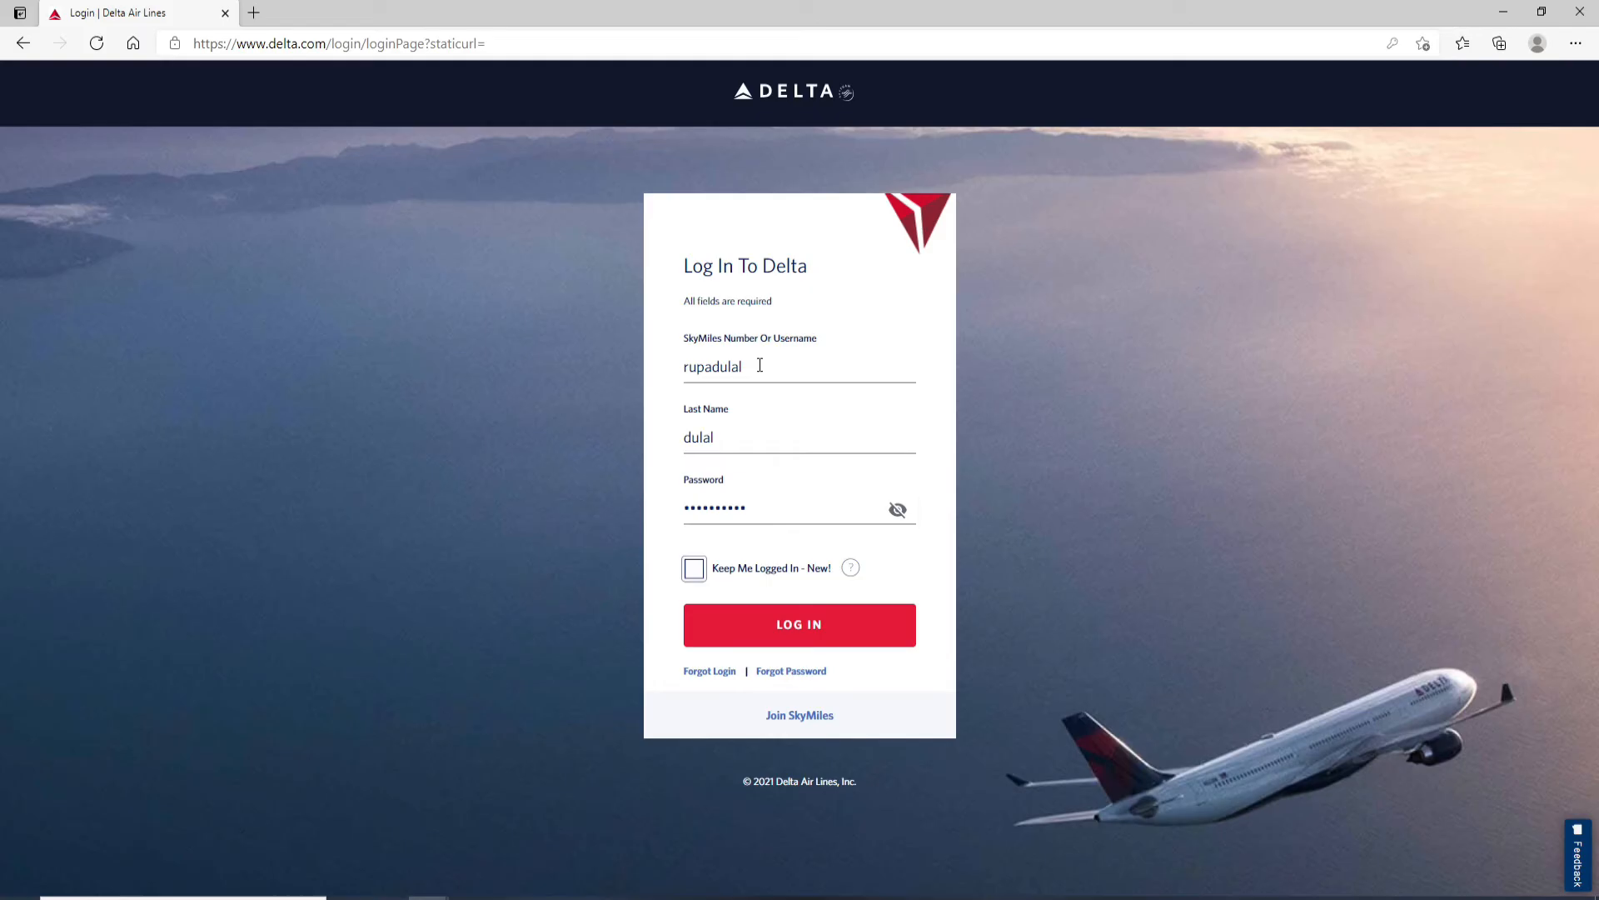
mouse_move(733, 601)
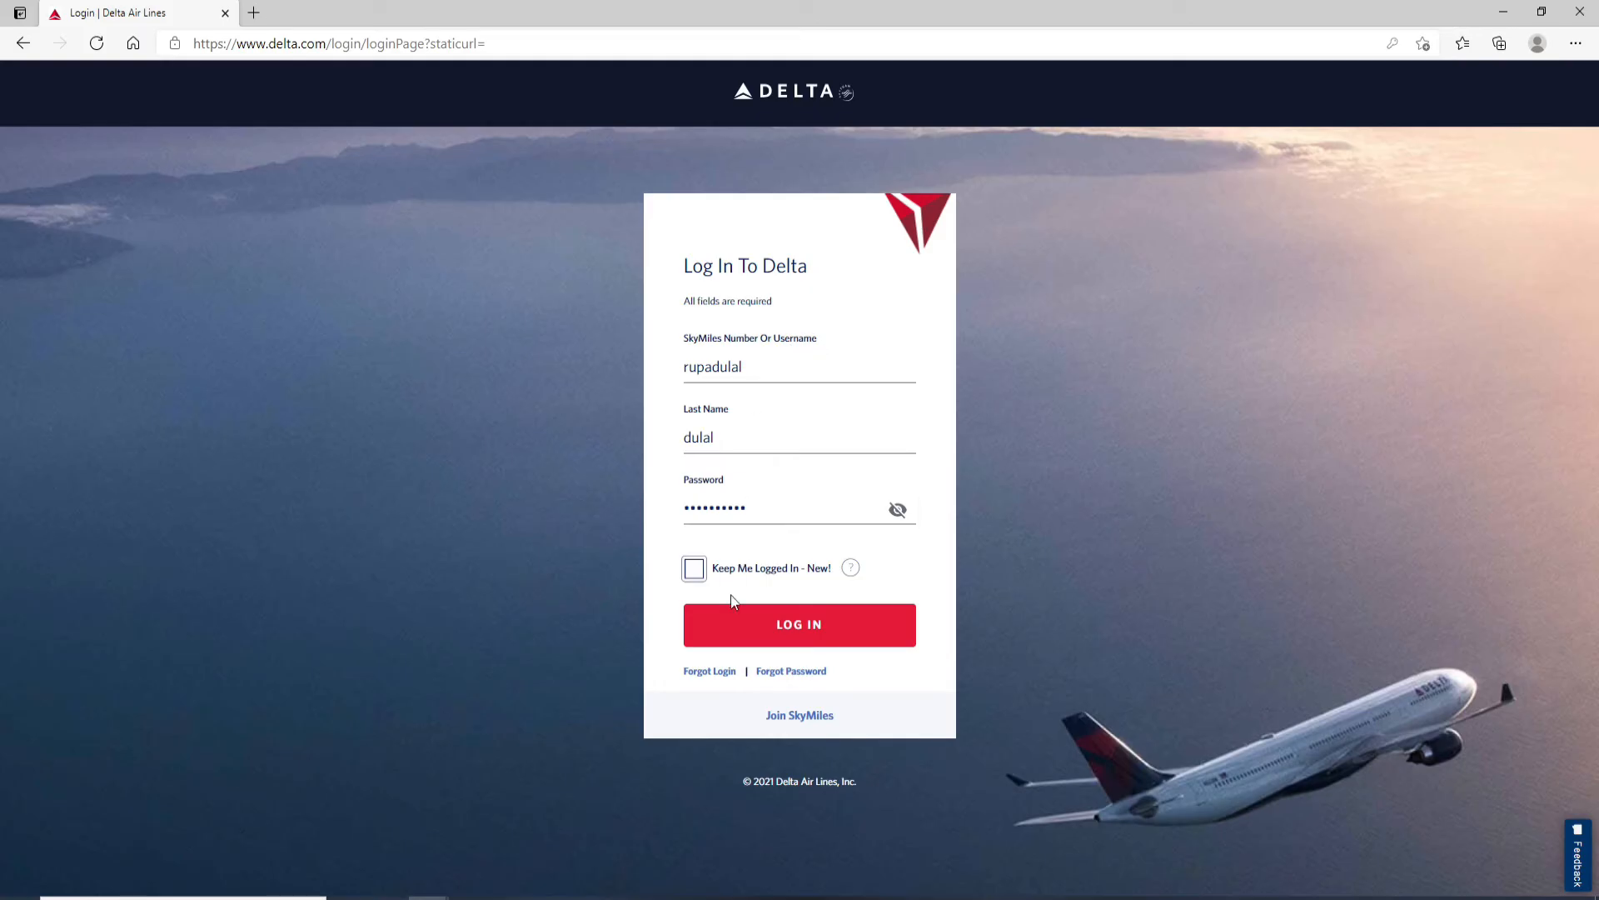
mouse_move(709, 670)
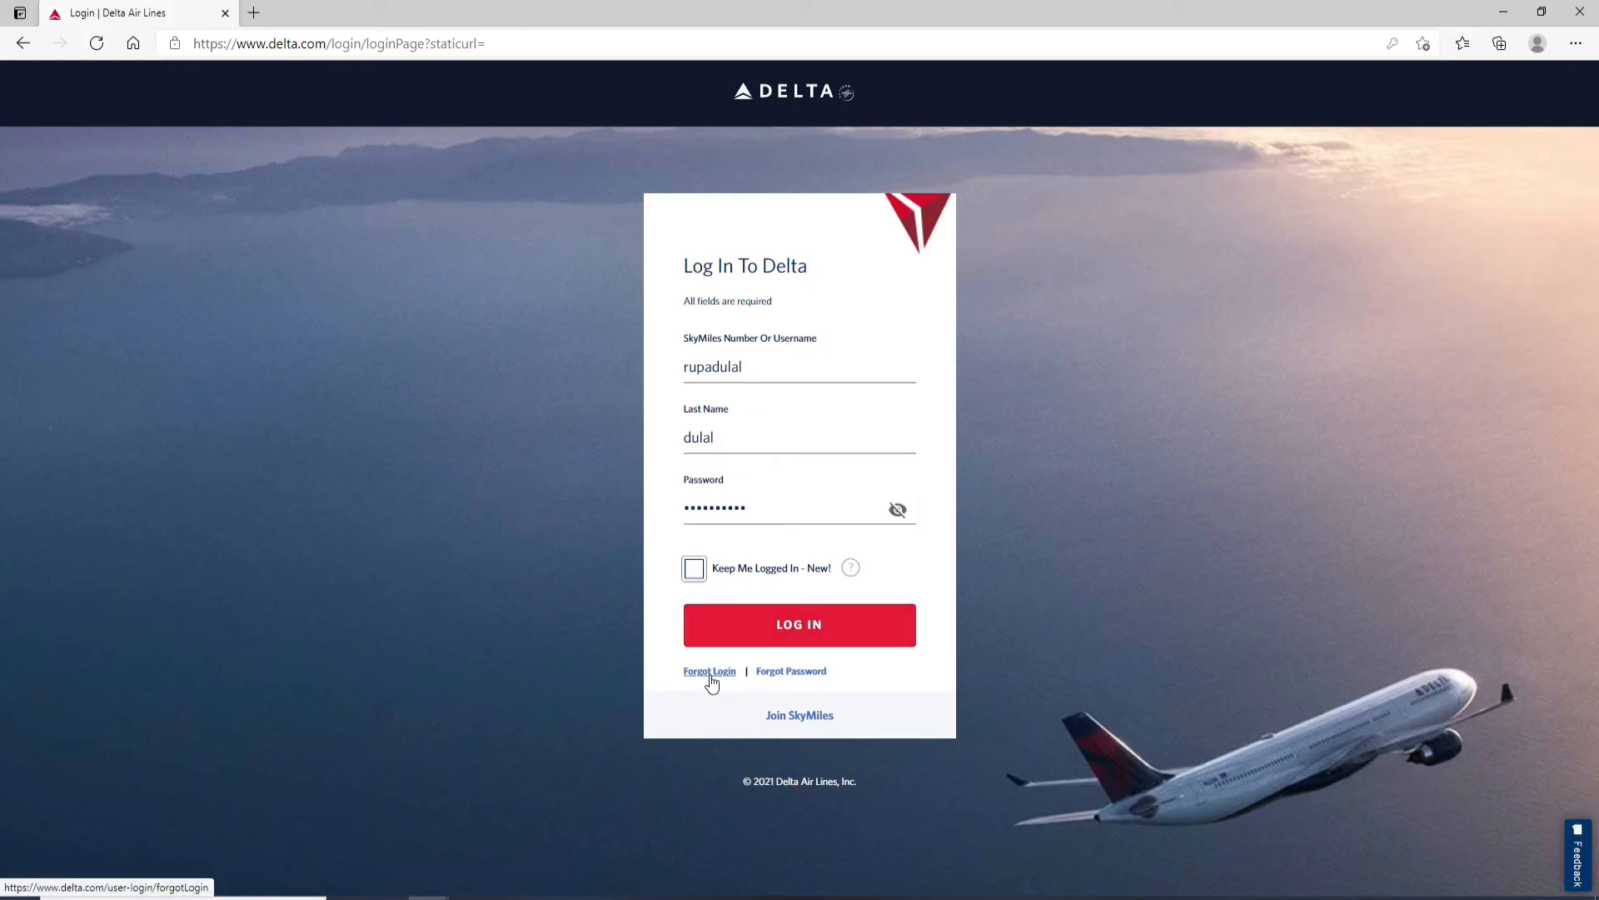
mouse_move(775, 516)
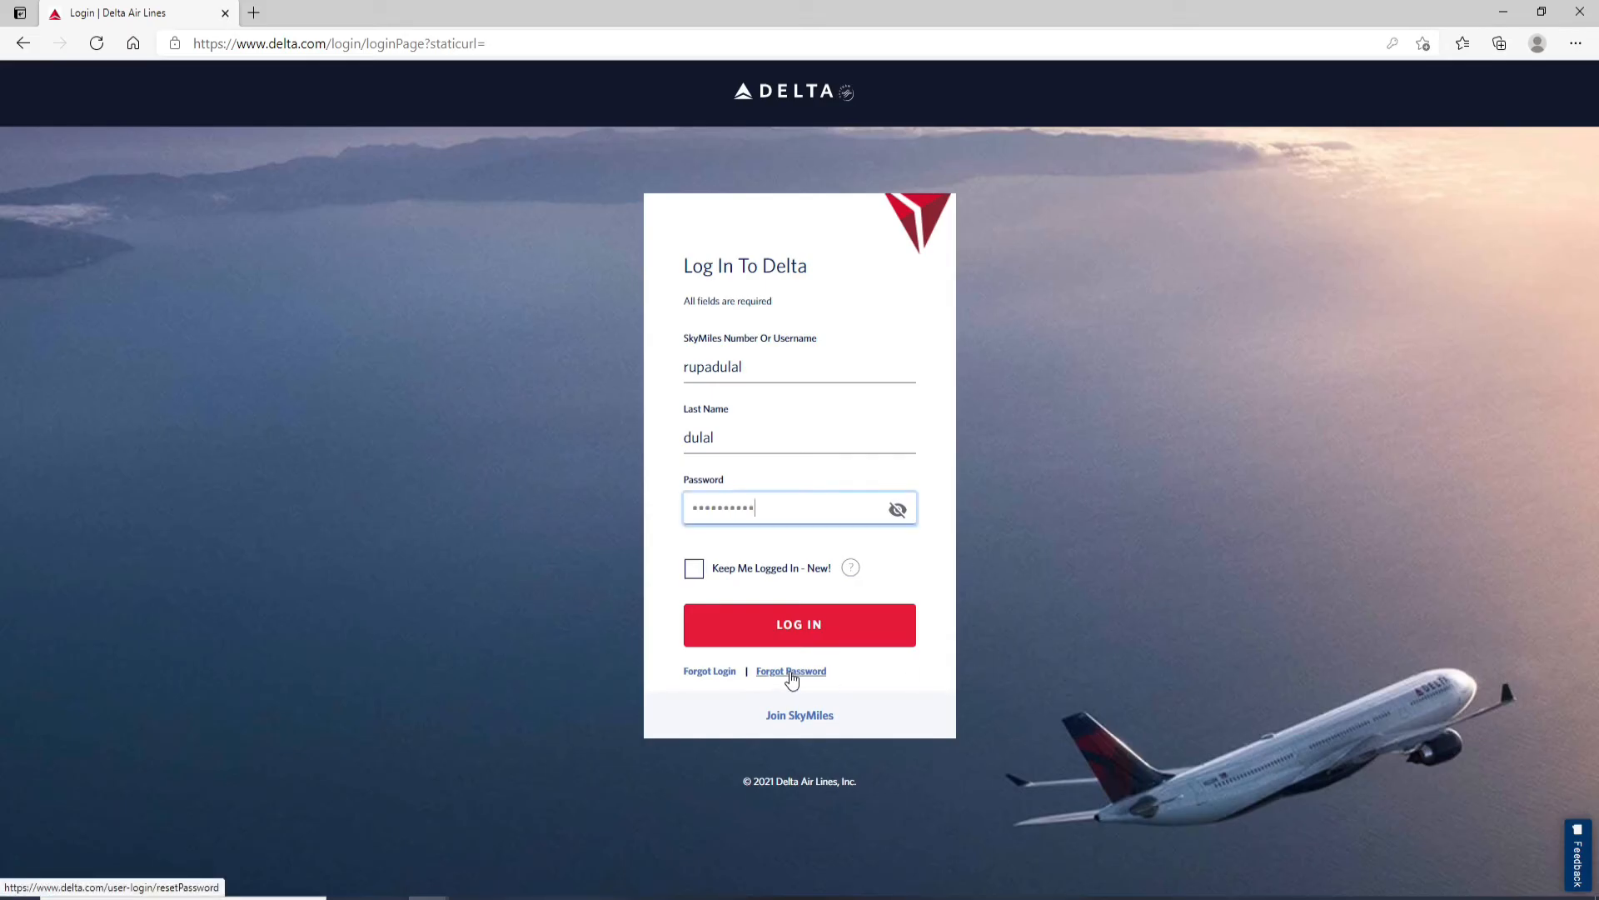
mouse_move(766, 689)
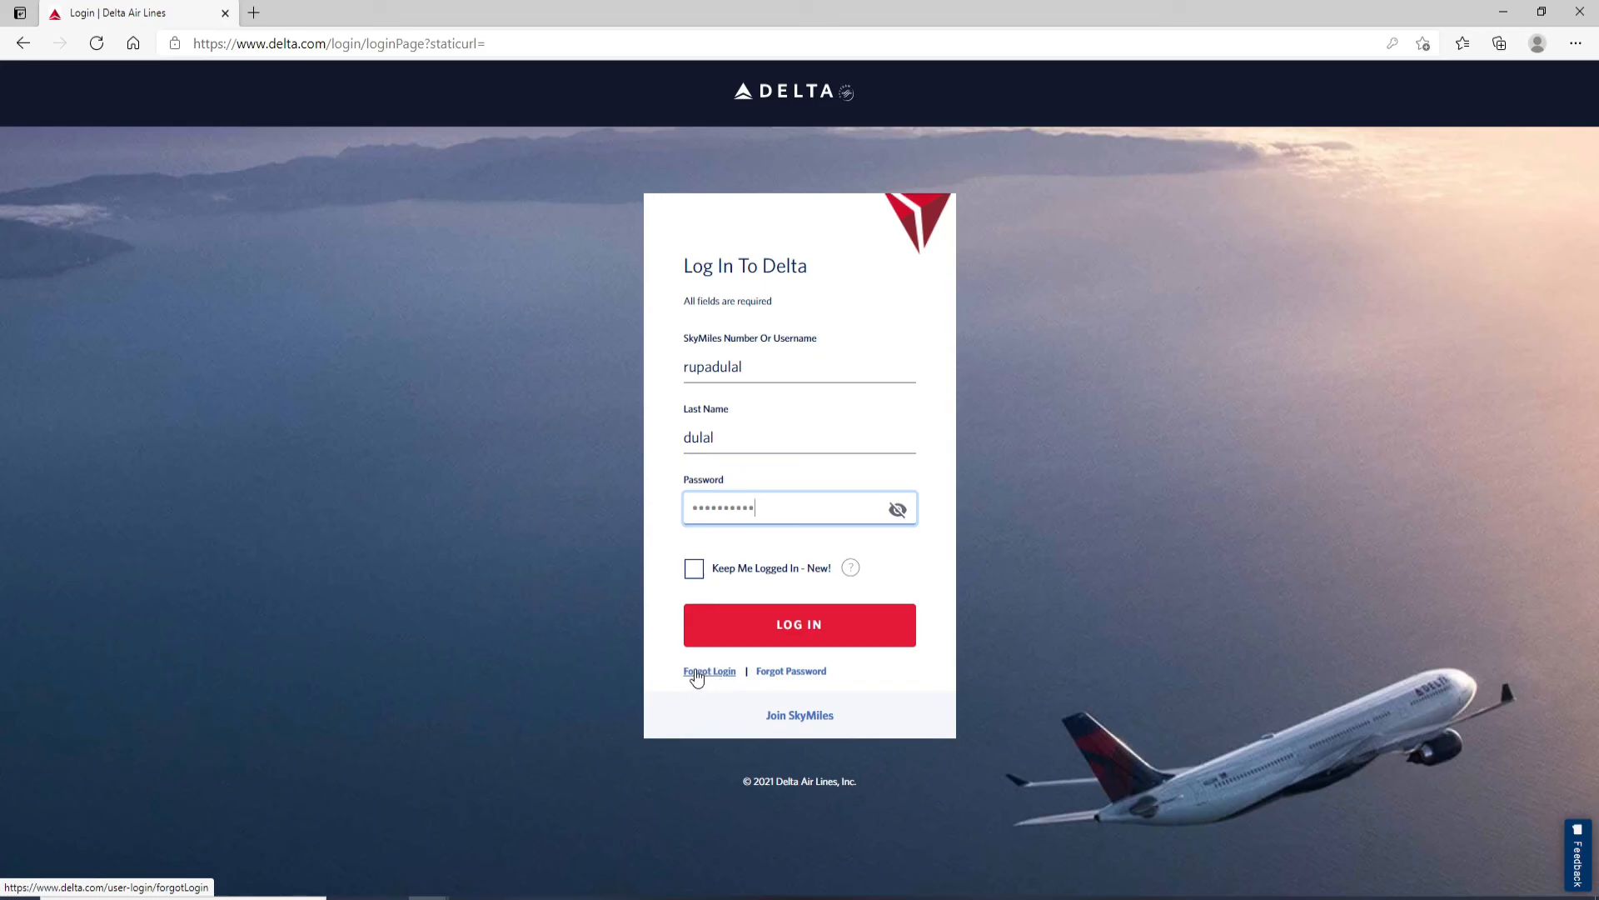
mouse_move(1074, 500)
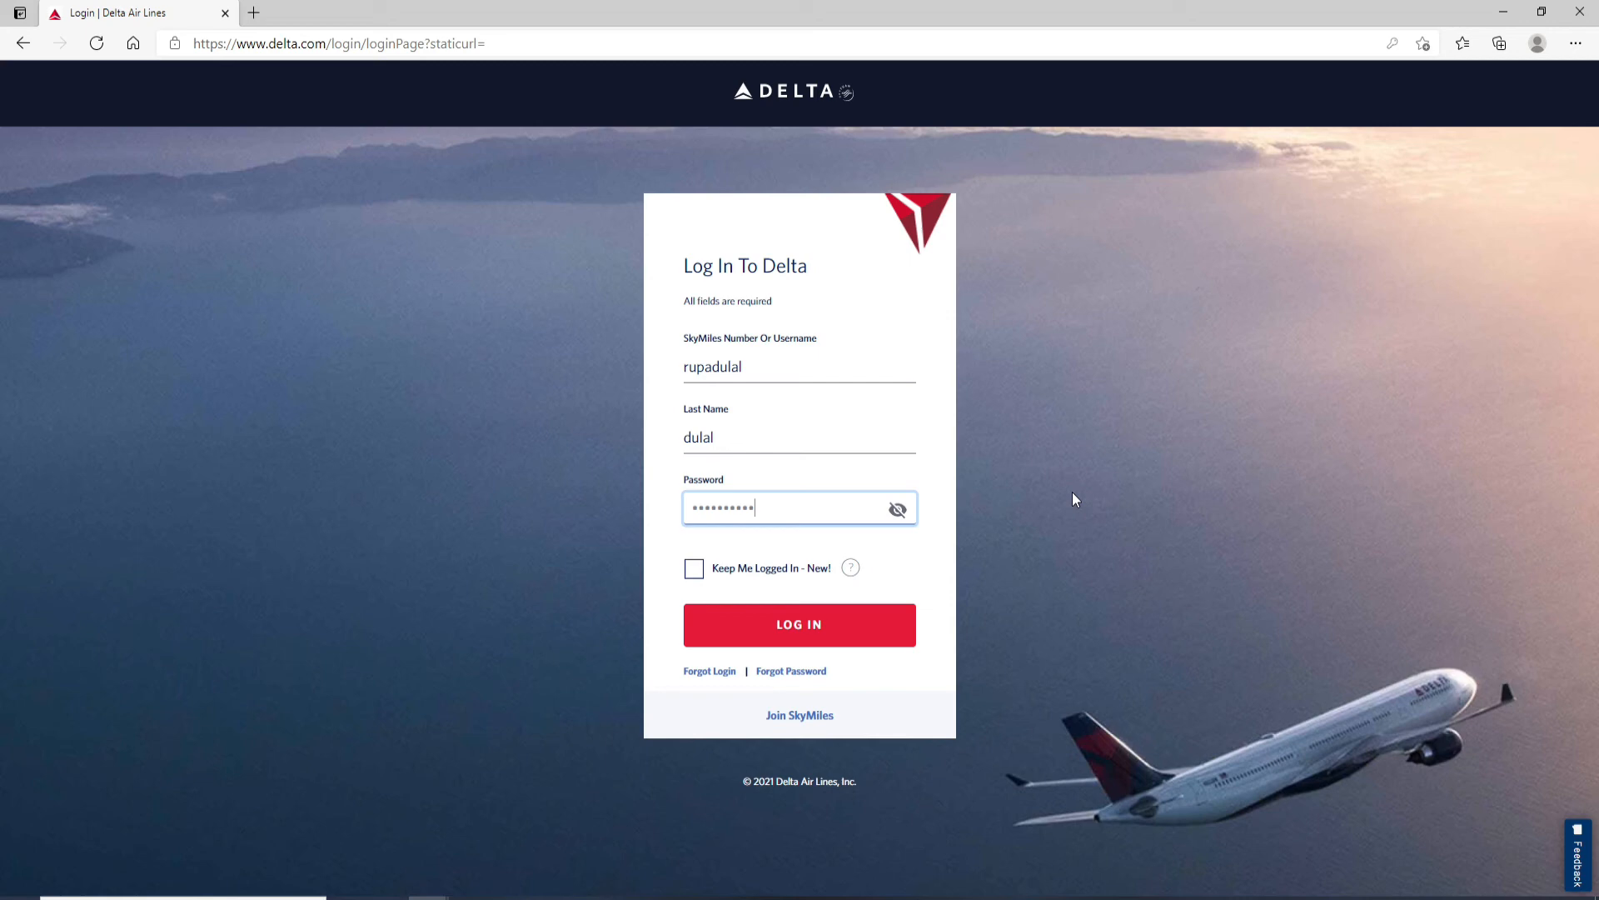
mouse_move(1515, 22)
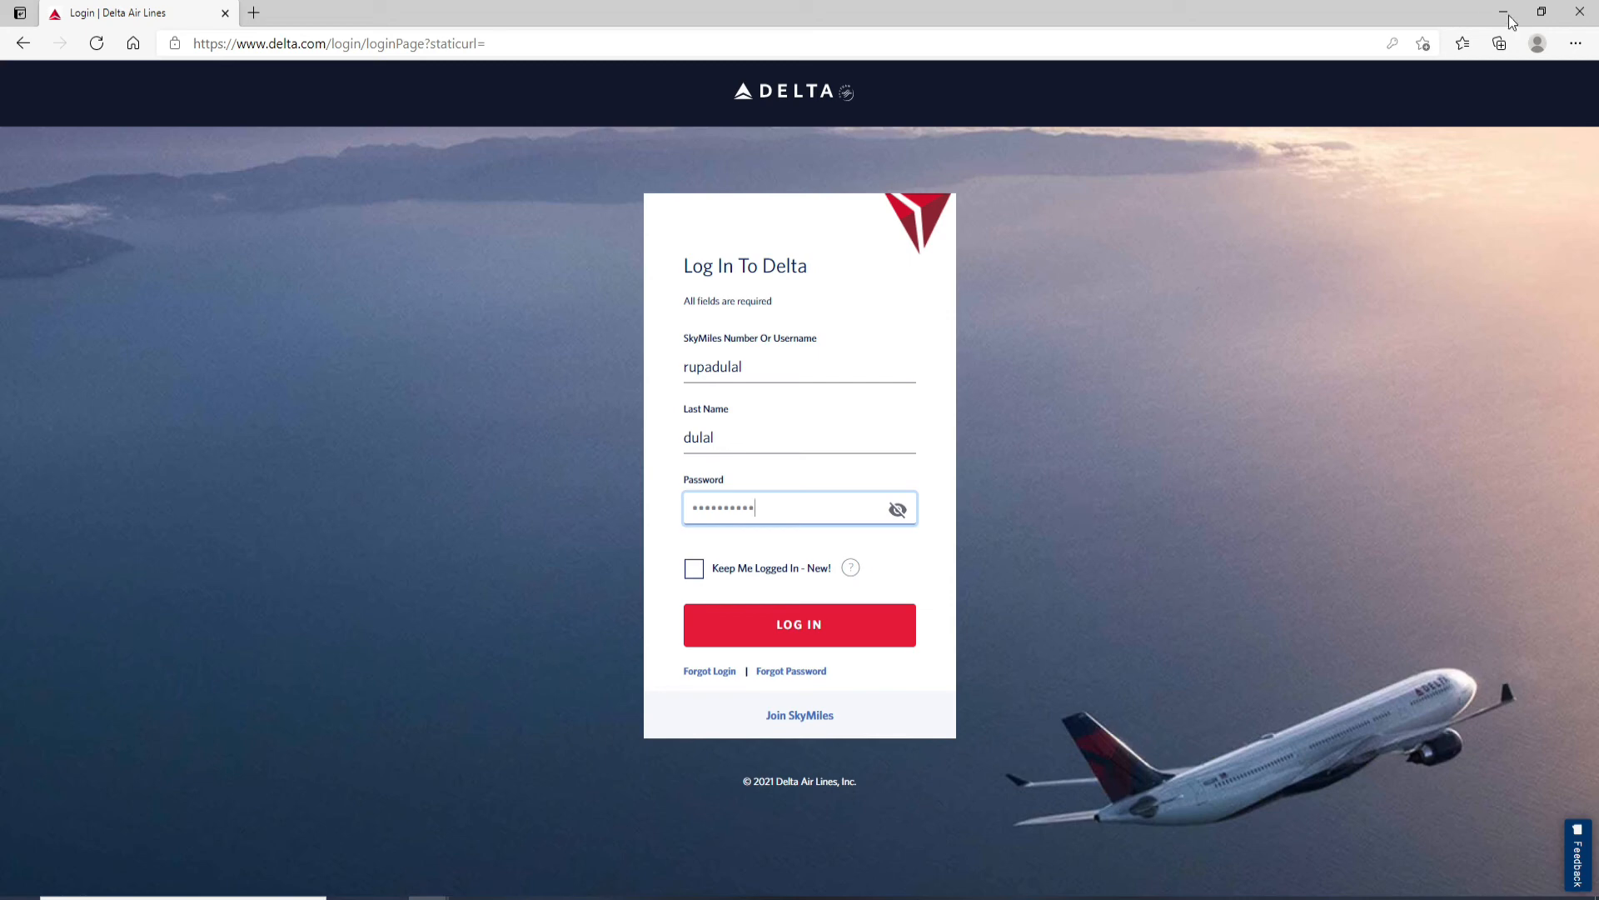
Minimize the browser so the Windows desktop shows, leaving the form filled.
left_click(1503, 12)
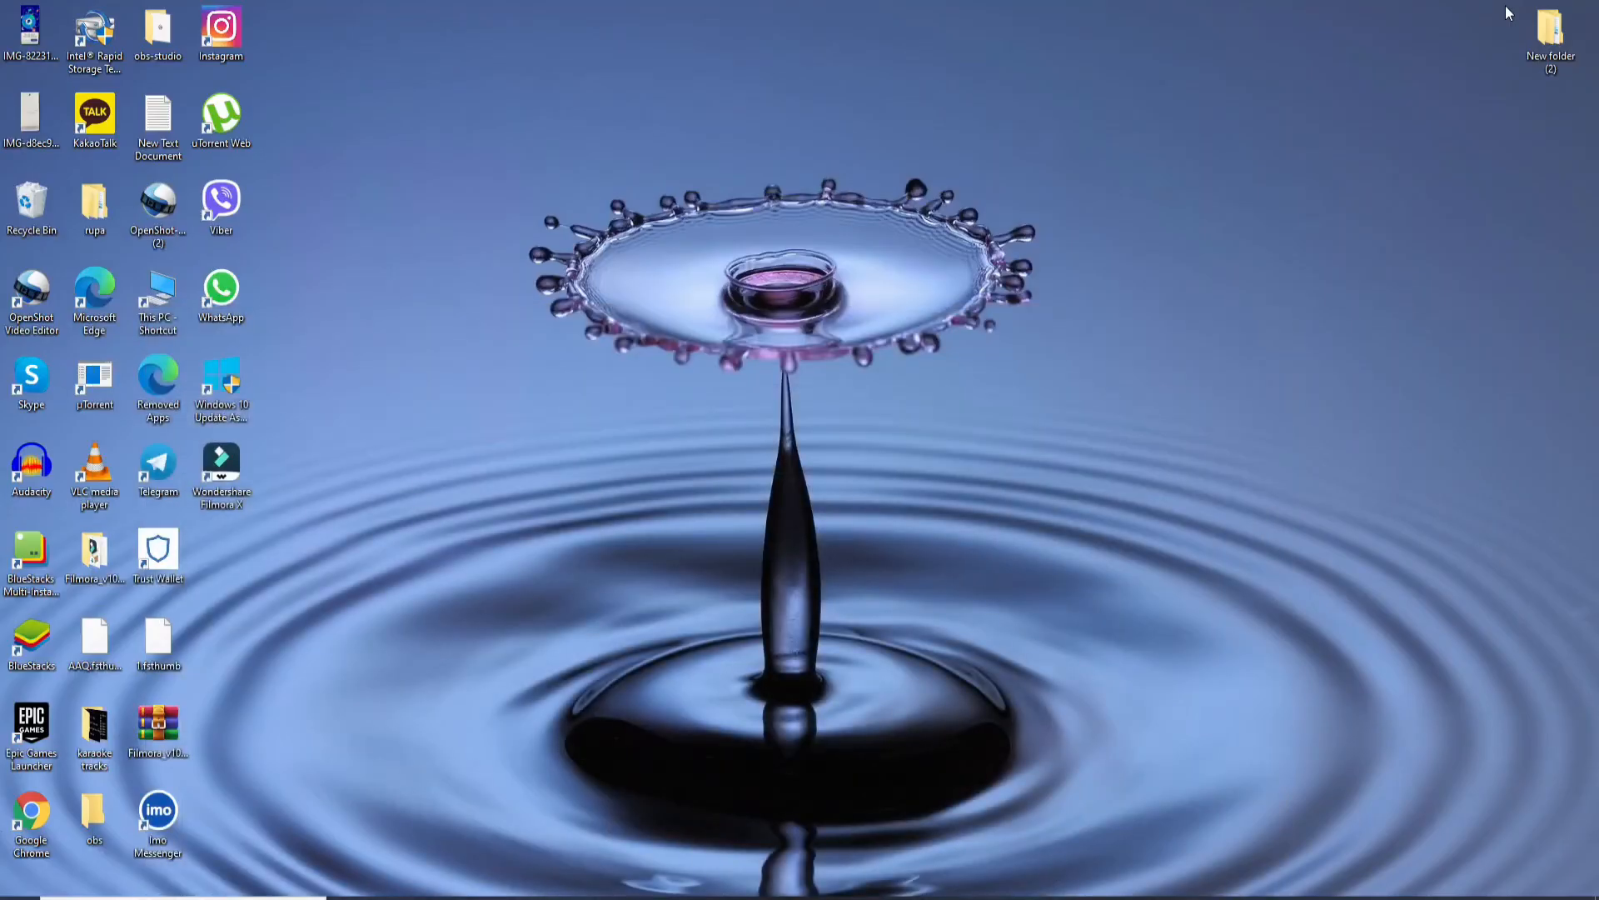